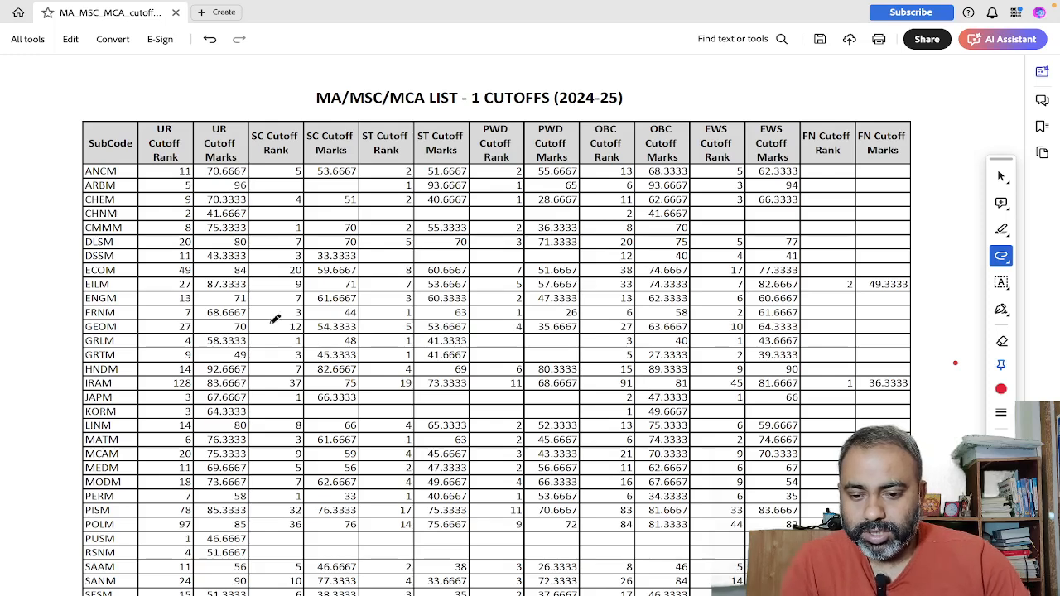
{"action": "mouse_move", "coordinate": [79, 290]}
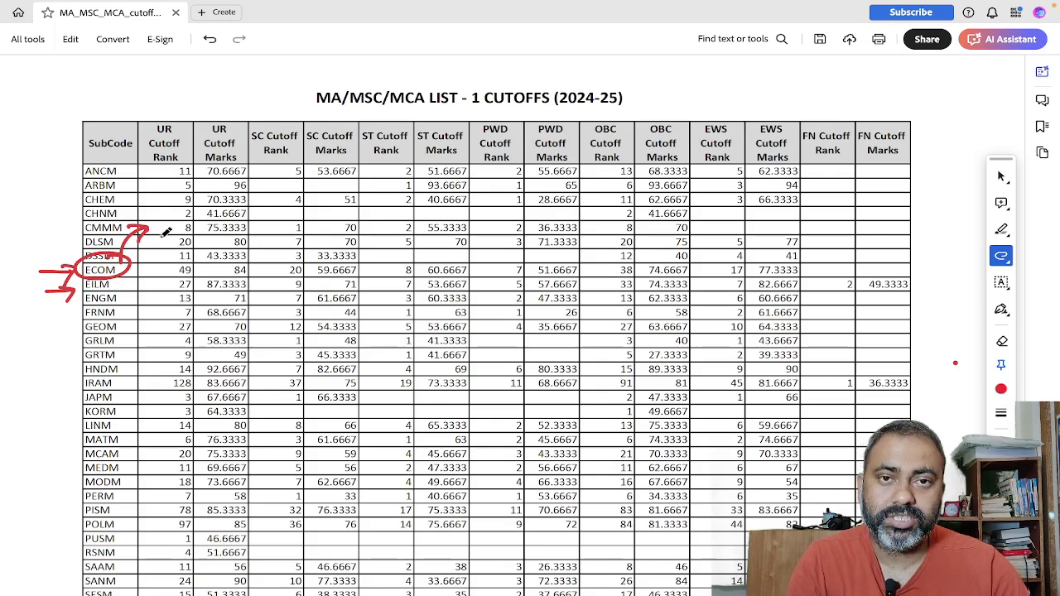
{"action": "mouse_move", "coordinate": [156, 232]}
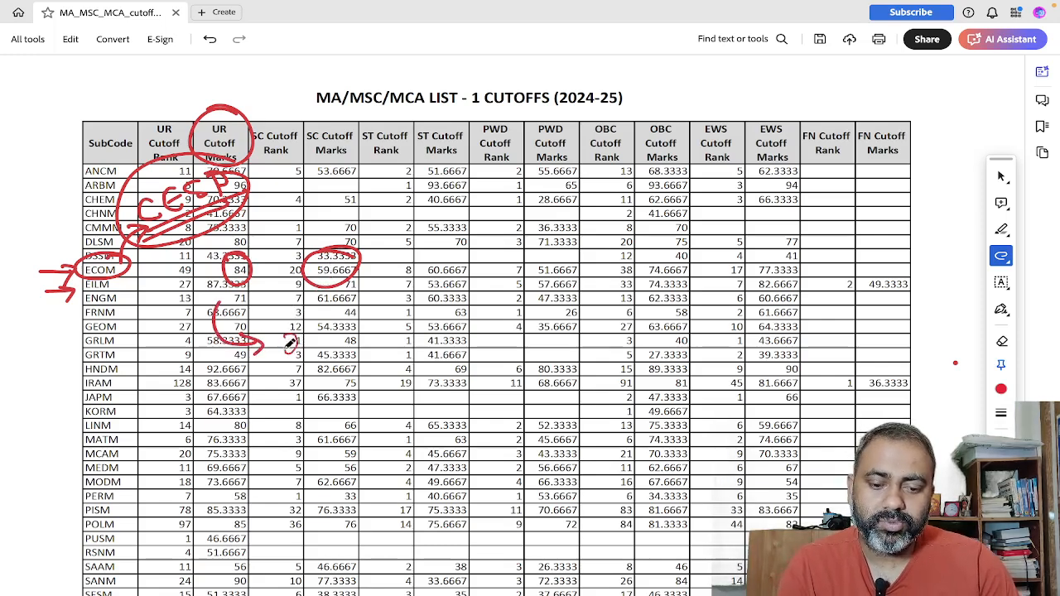
Circle the ECOM row's UR and SC cutoff marks in red freehand ink.
{"action": "left_click_drag", "start_coordinate": [281, 356], "coordinate": [339, 367]}
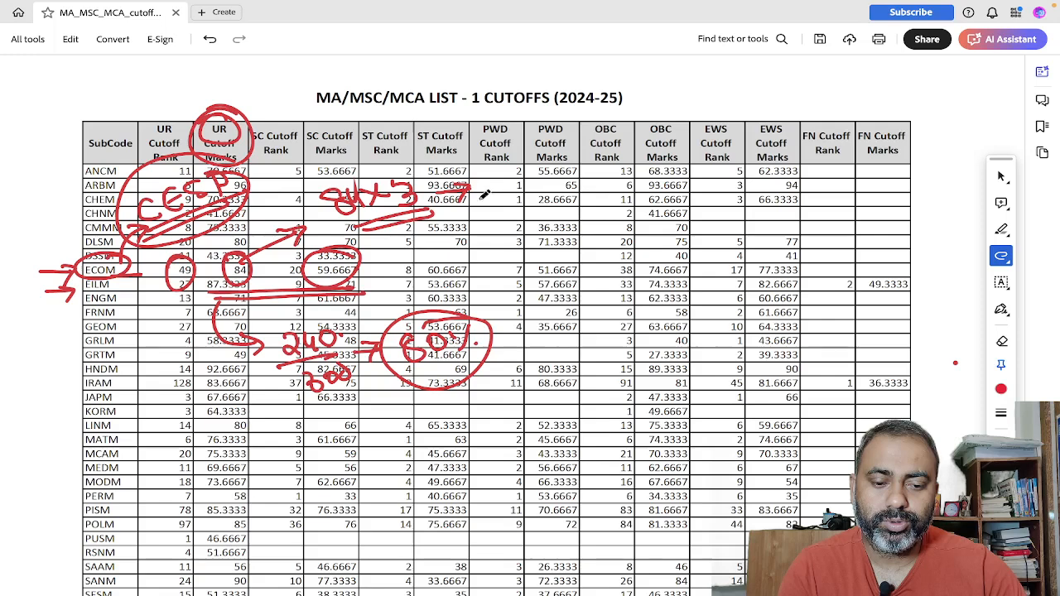
Add red handwritten notes beside the ST Cutoff Marks column near ECOM.
{"action": "left_click_drag", "start_coordinate": [489, 186], "coordinate": [546, 199]}
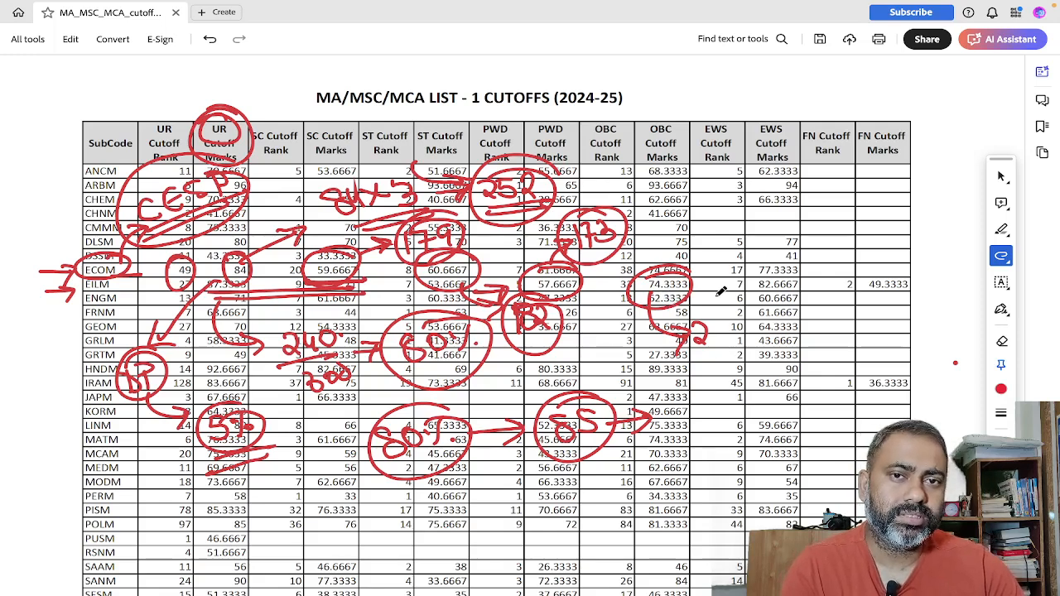
{"action": "mouse_move", "coordinate": [729, 323]}
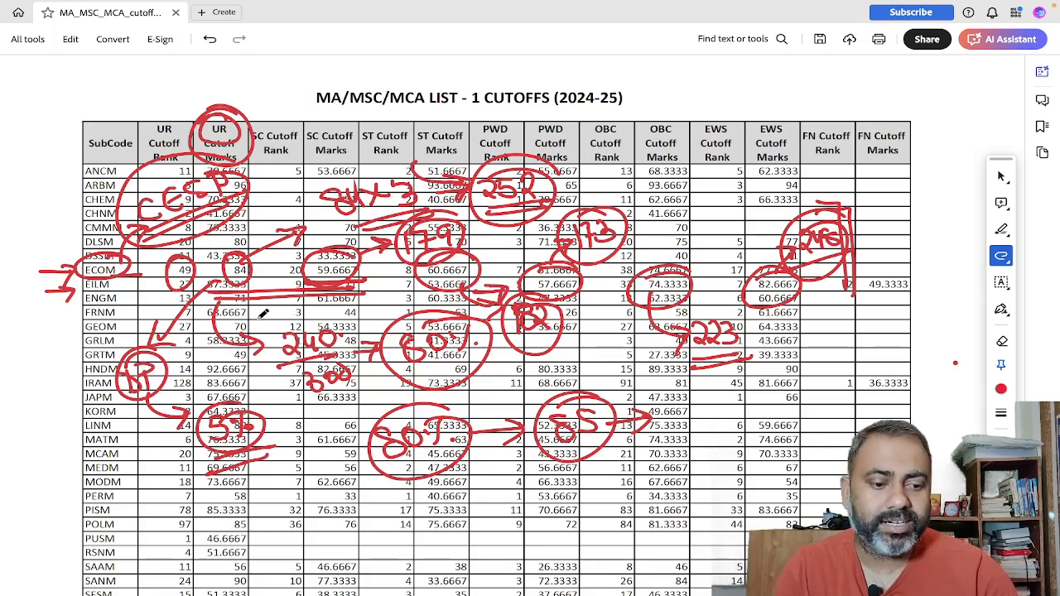
Scroll down to the table's lower rows, SAAM through URDM.
{"action": "scroll", "scroll_direction": "down", "scroll_amount": 3}
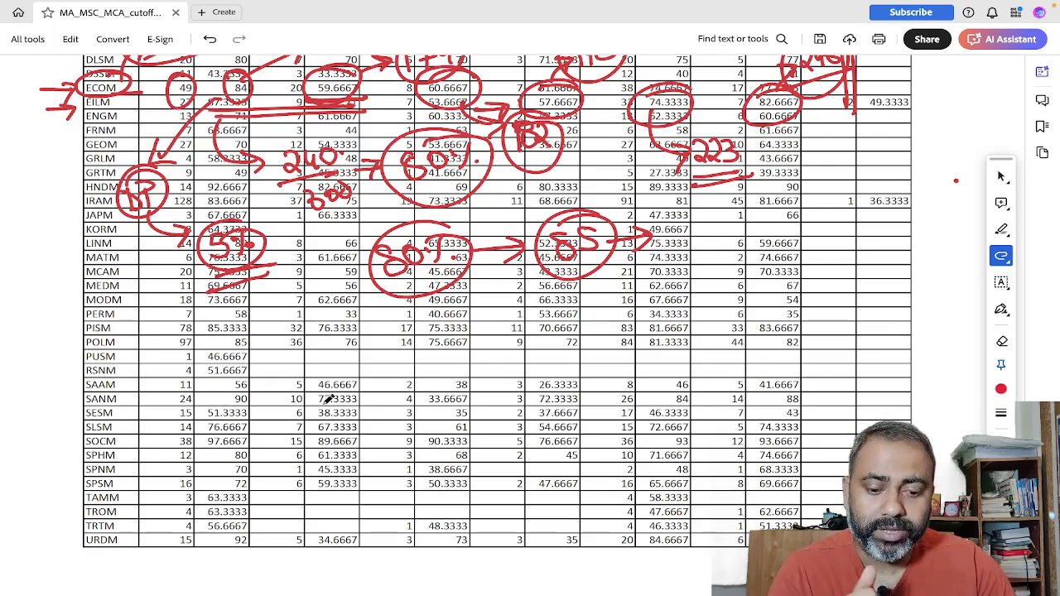
Handwrite the phone number in red over the SAAM–SLSM rows and box it.
{"action": "left_click_drag", "start_coordinate": [356, 398], "coordinate": [390, 384]}
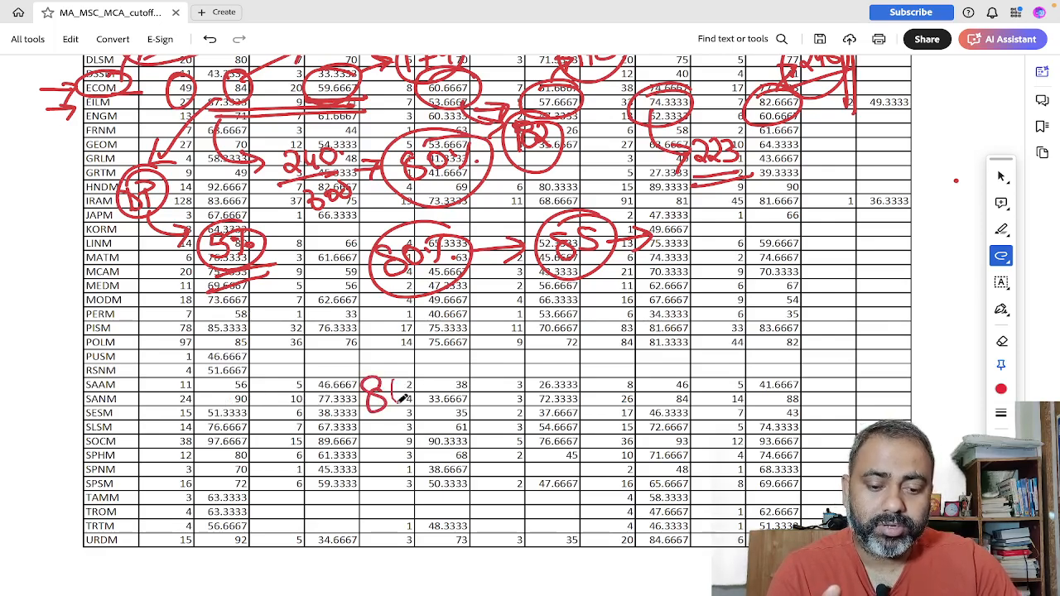
{"action": "left_click_drag", "start_coordinate": [368, 389], "coordinate": [493, 389]}
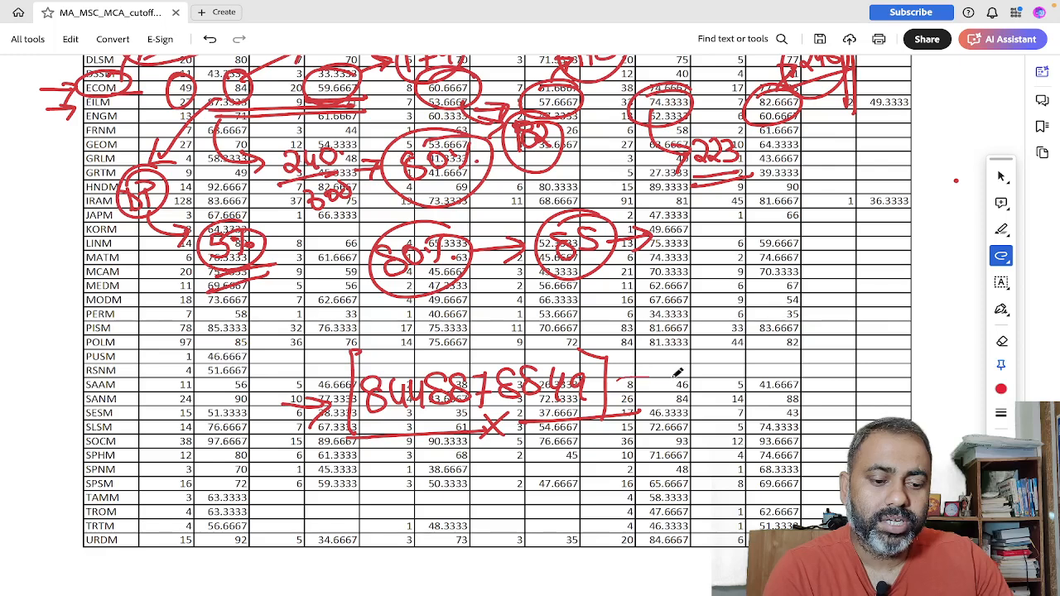
{"action": "left_click_drag", "start_coordinate": [679, 368], "coordinate": [613, 394]}
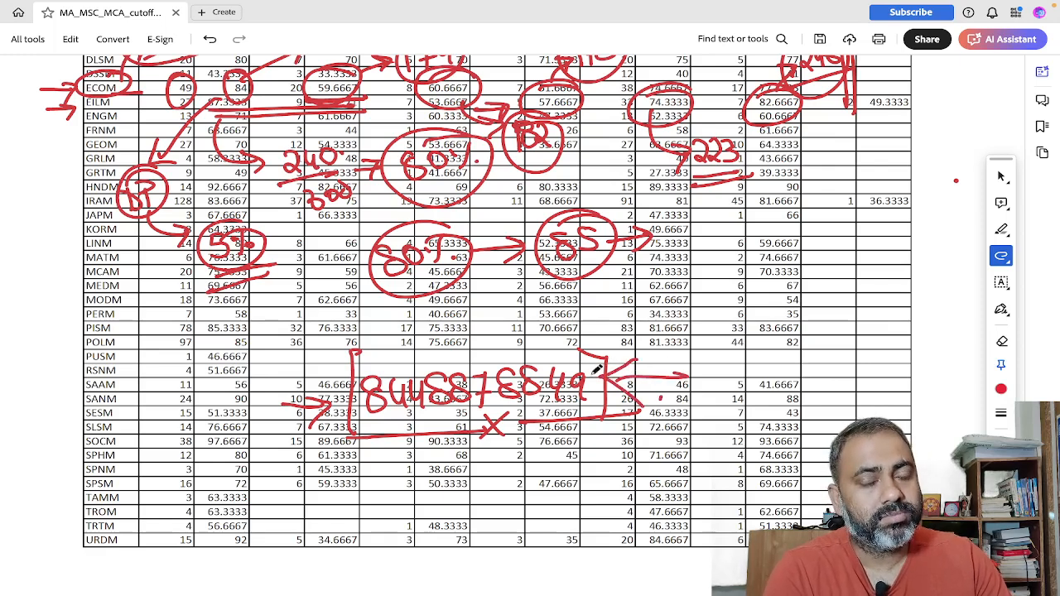